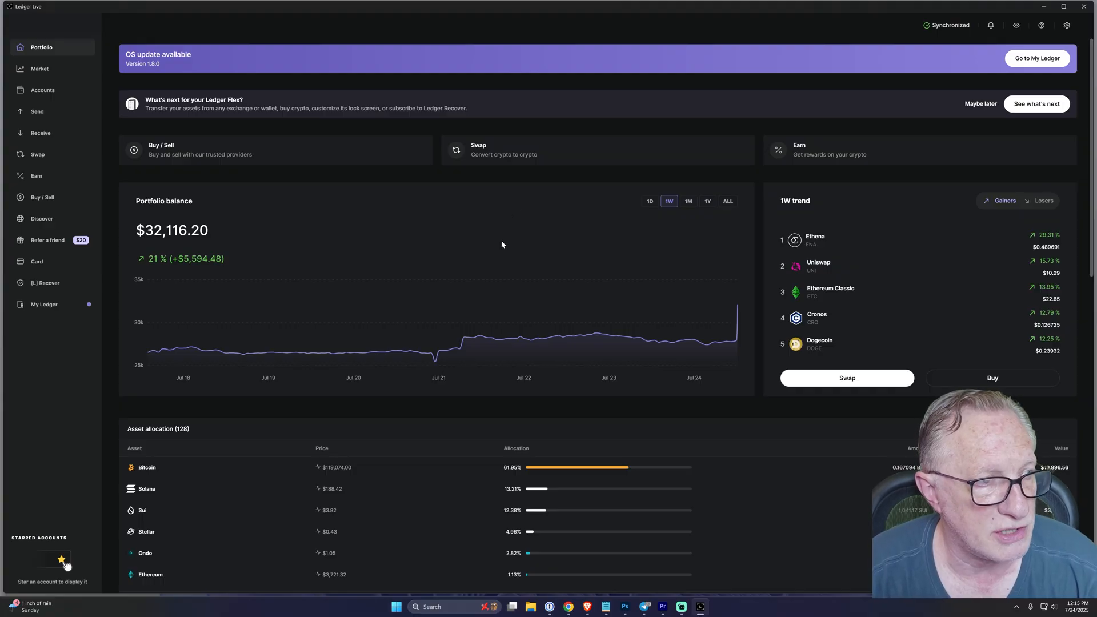
pyautogui.moveTo(241, 63)
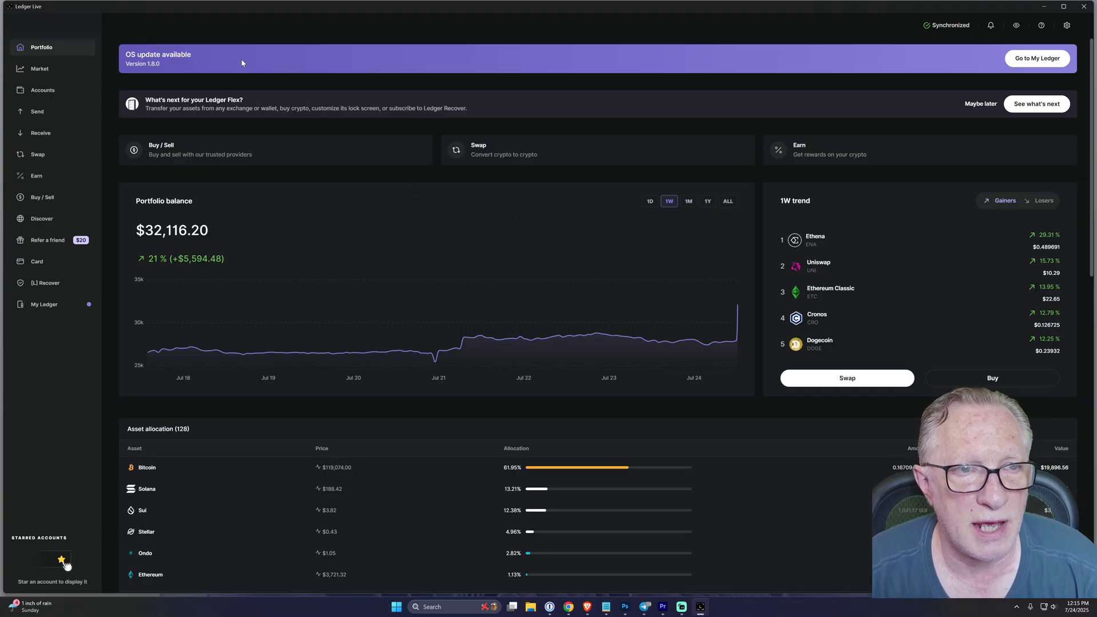
pyautogui.moveTo(841, 56)
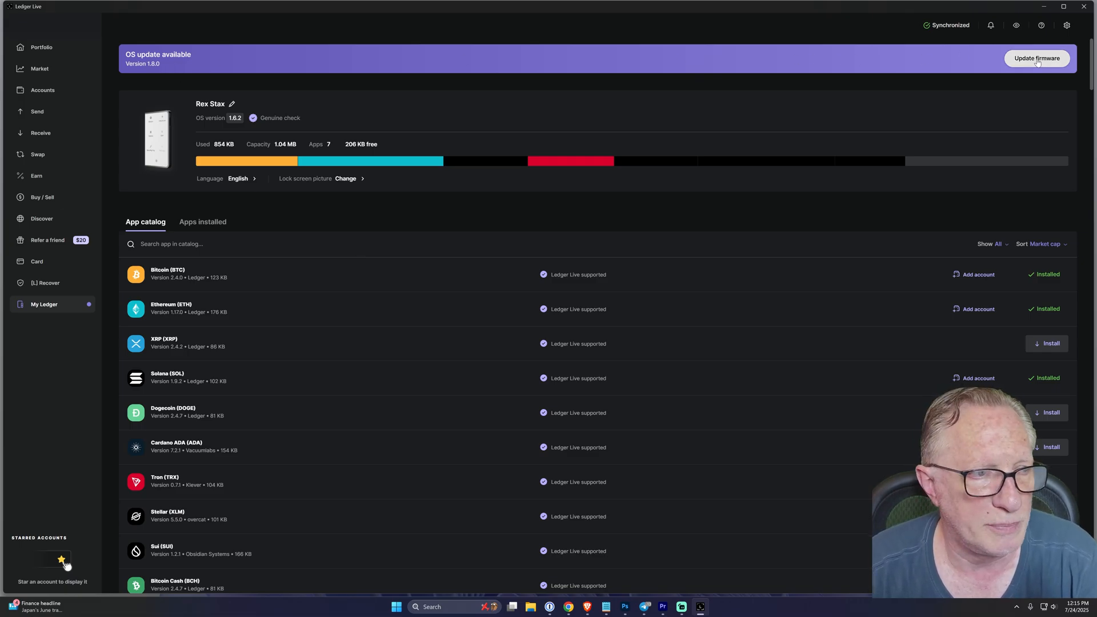
# Open the Ledger Stax OS 1.8.0 update panel from the My Ledger banner.
pyautogui.click(1035, 58)
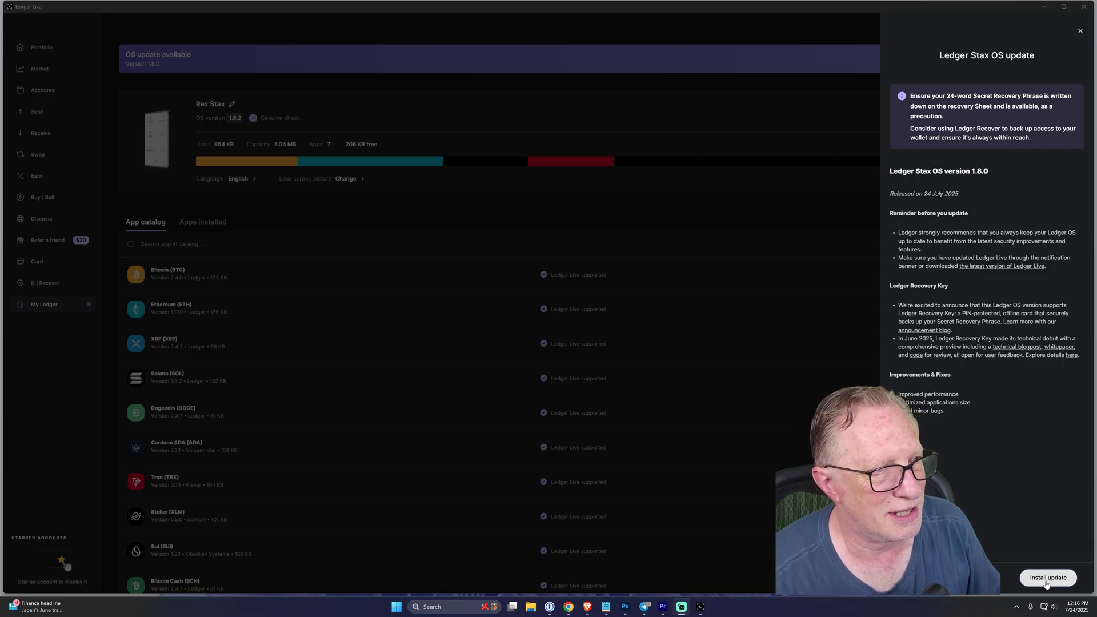
# Install the OS 1.8.0 firmware on the Stax, following device prompts until settings restore.
pyautogui.click(1048, 577)
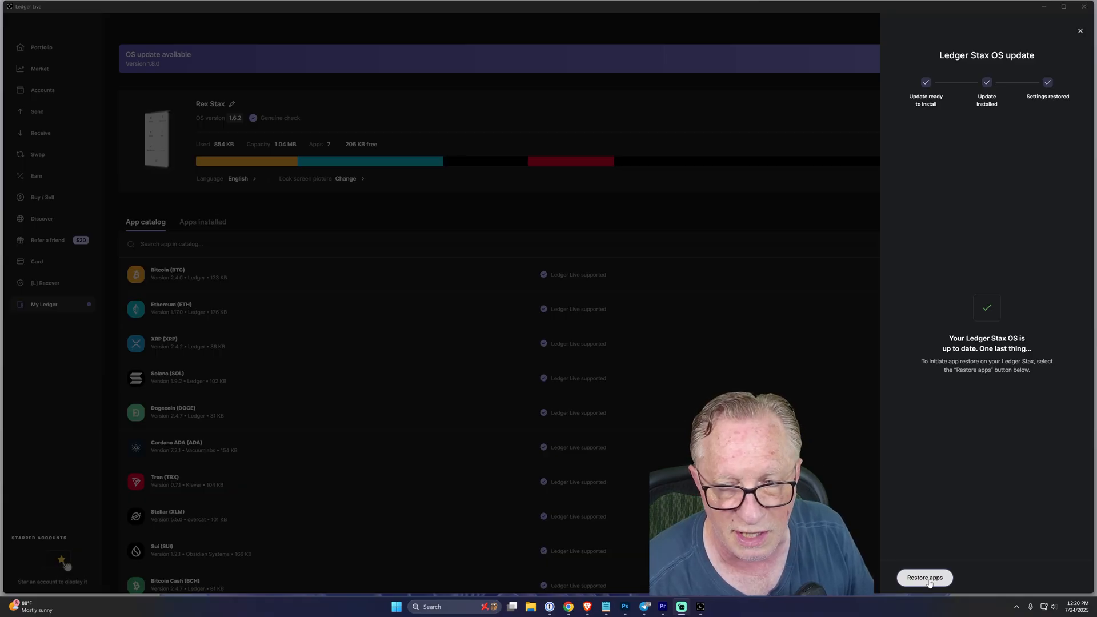
# Reinstall the Stax apps after the OS 1.8.0 update.
pyautogui.click(924, 577)
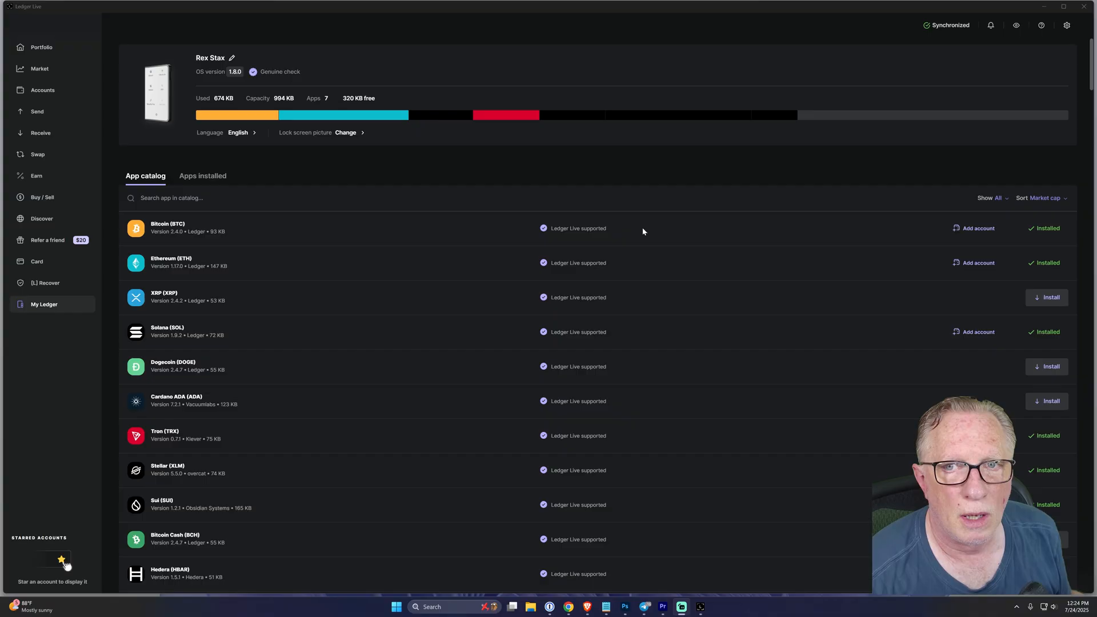
pyautogui.moveTo(937, 281)
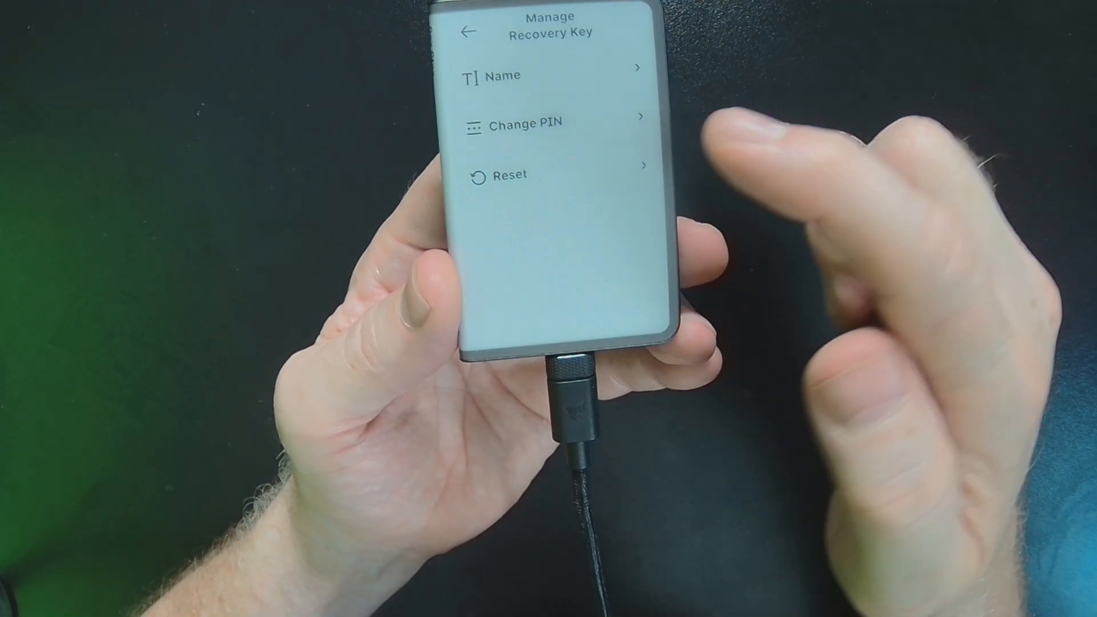
# Reset the Recovery Key from the Manage Recovery Key menu on the Stax.
pyautogui.click(511, 175)
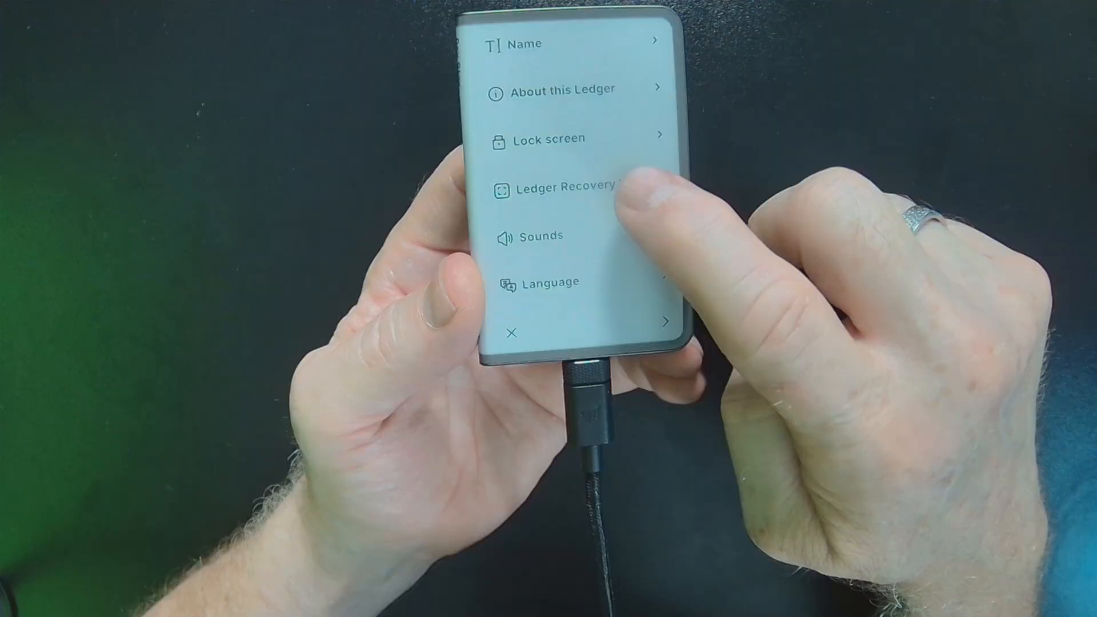
# Begin Ledger Recovery Key setup from the Stax device settings.
pyautogui.click(574, 187)
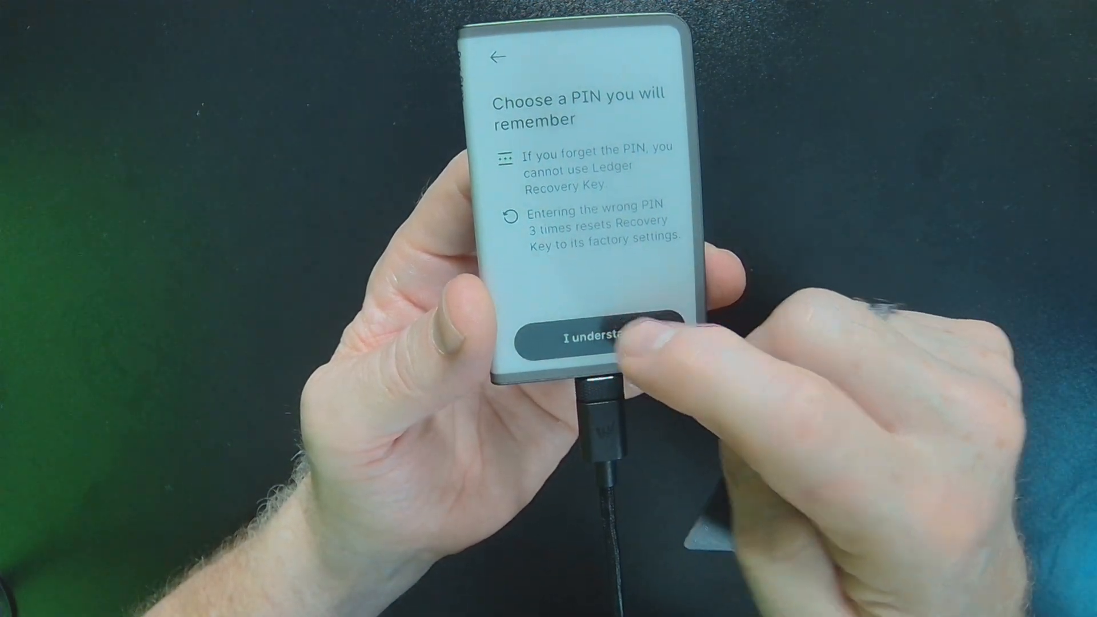
# Acknowledge the PIN warning, set the new PIN and complete the Recovery Key backup.
pyautogui.click(599, 339)
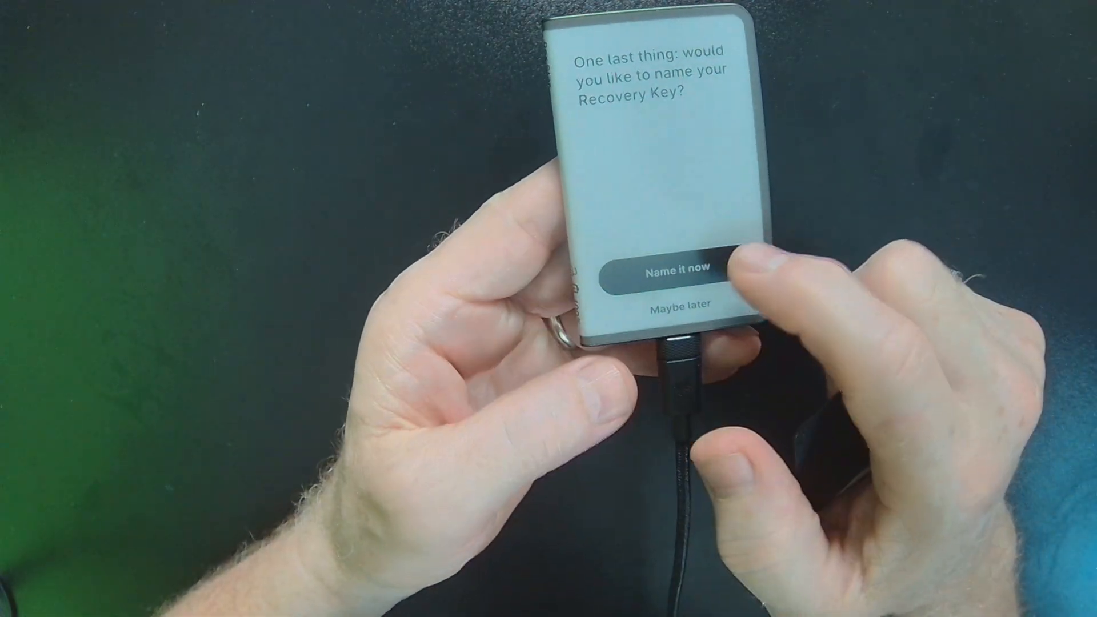
pyautogui.click(668, 273)
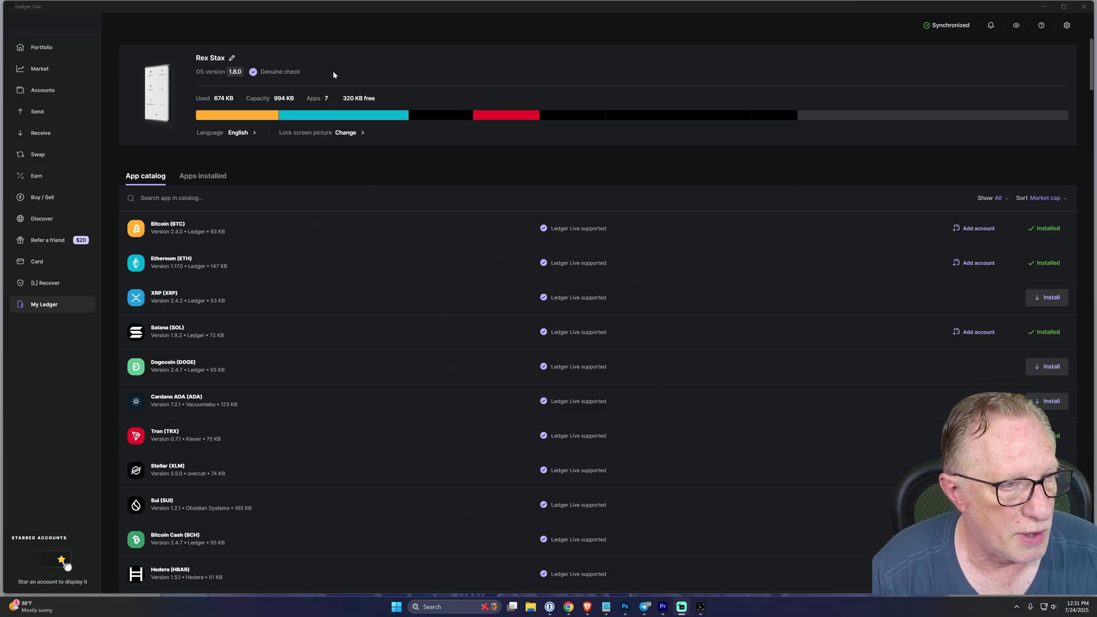
pyautogui.moveTo(388, 72)
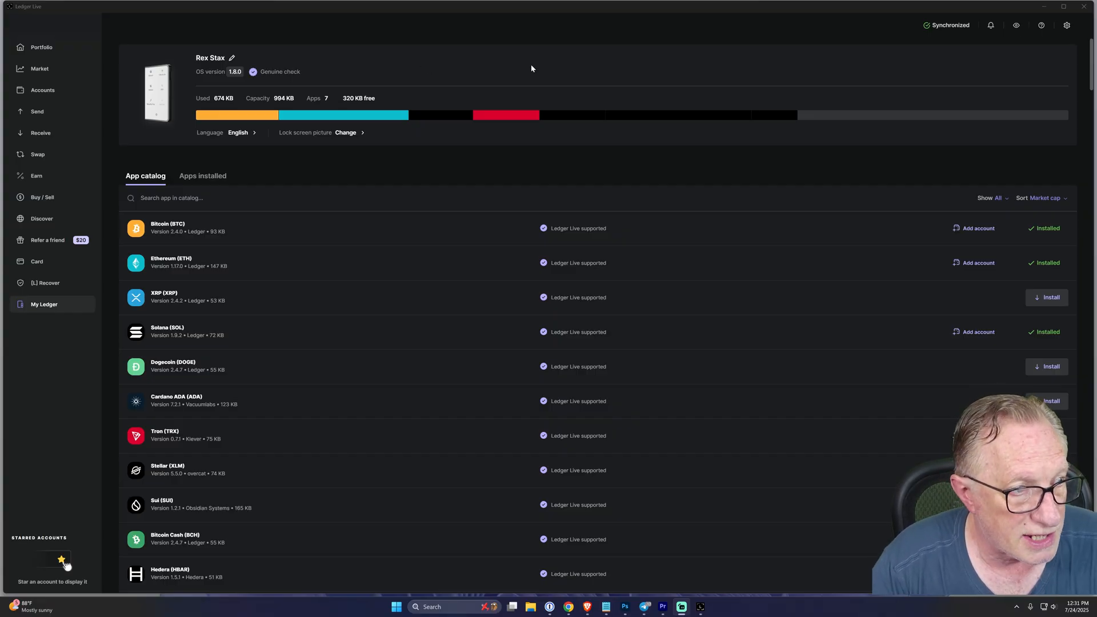
pyautogui.moveTo(514, 67)
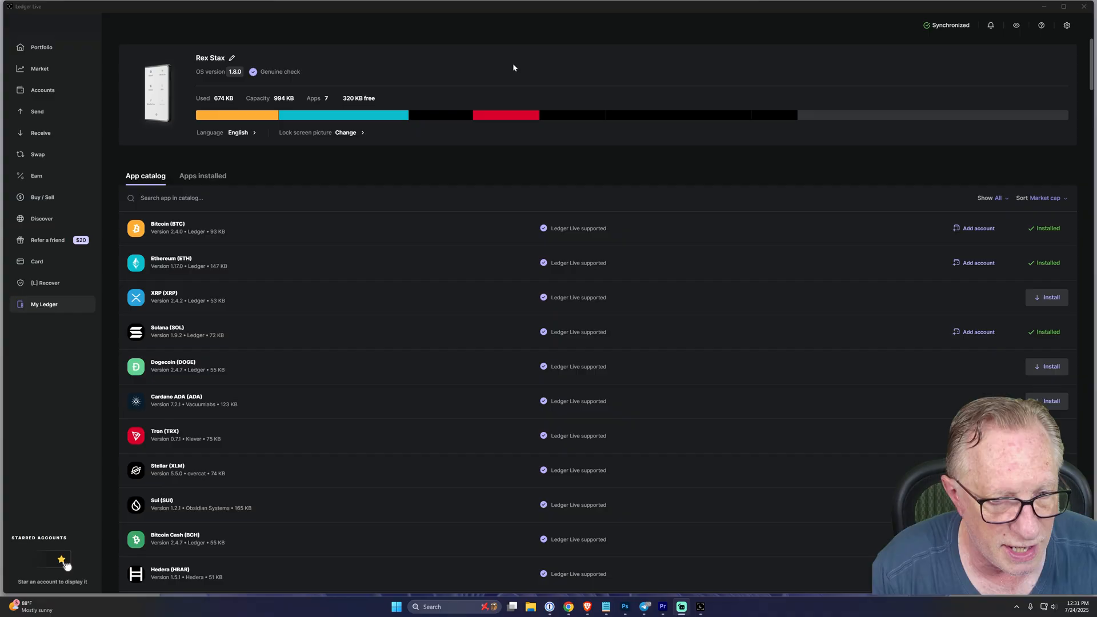